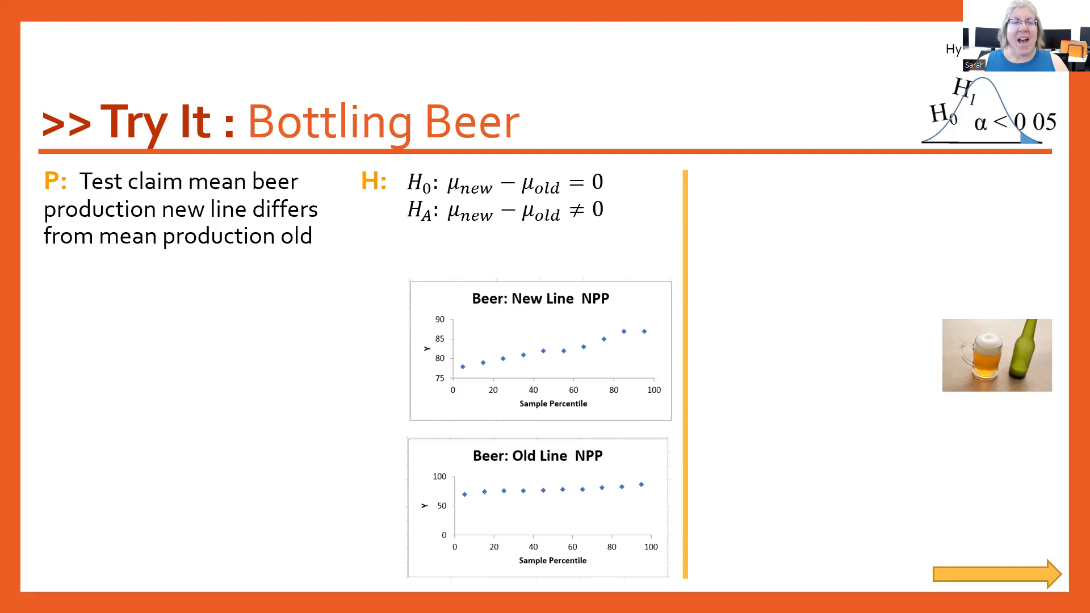
mouse_move(367, 347)
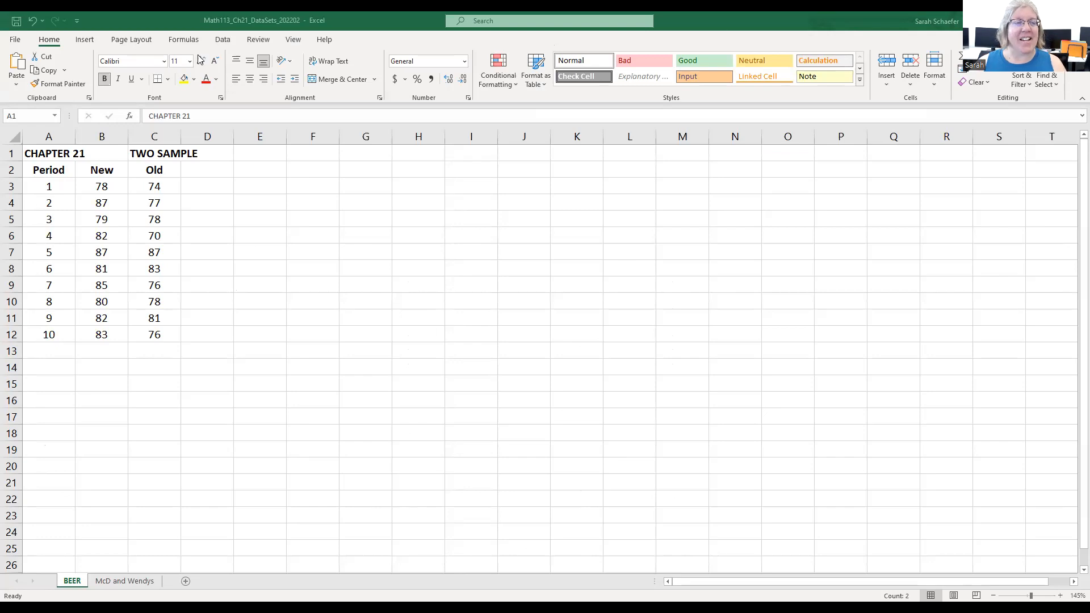
mouse_move(223, 40)
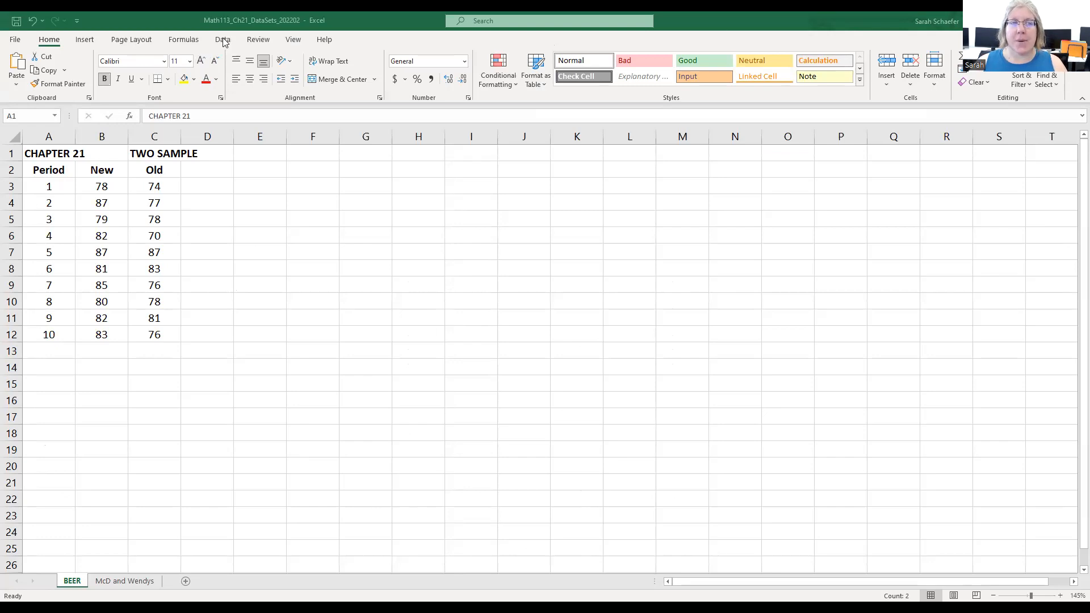
- From the Data tab's Data Analysis list, choose t-Test: Two-Sample Assuming Unequal Variances
click(222, 39)
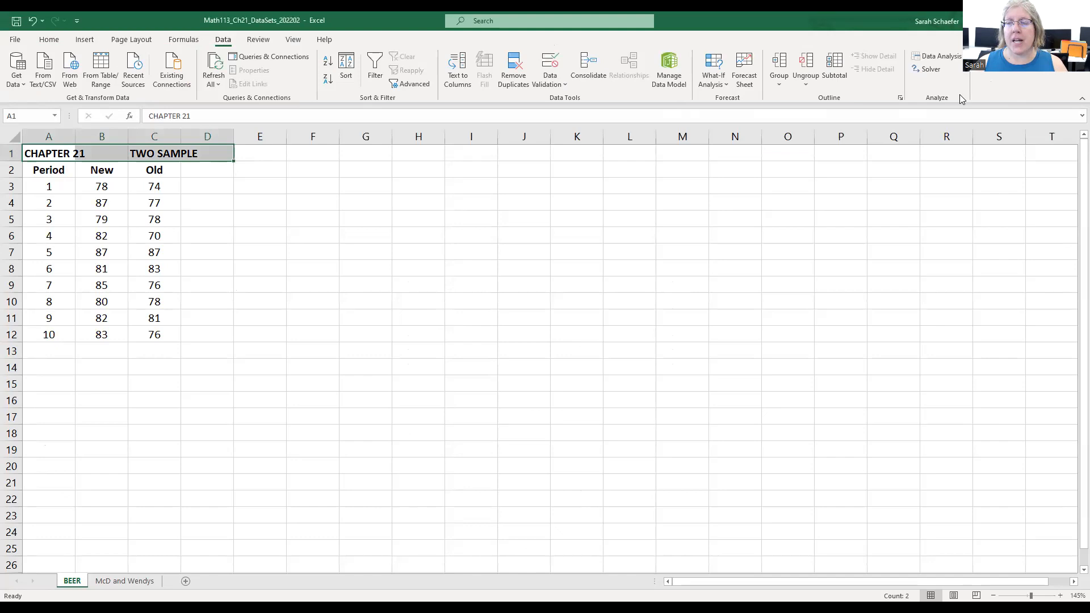
click(939, 56)
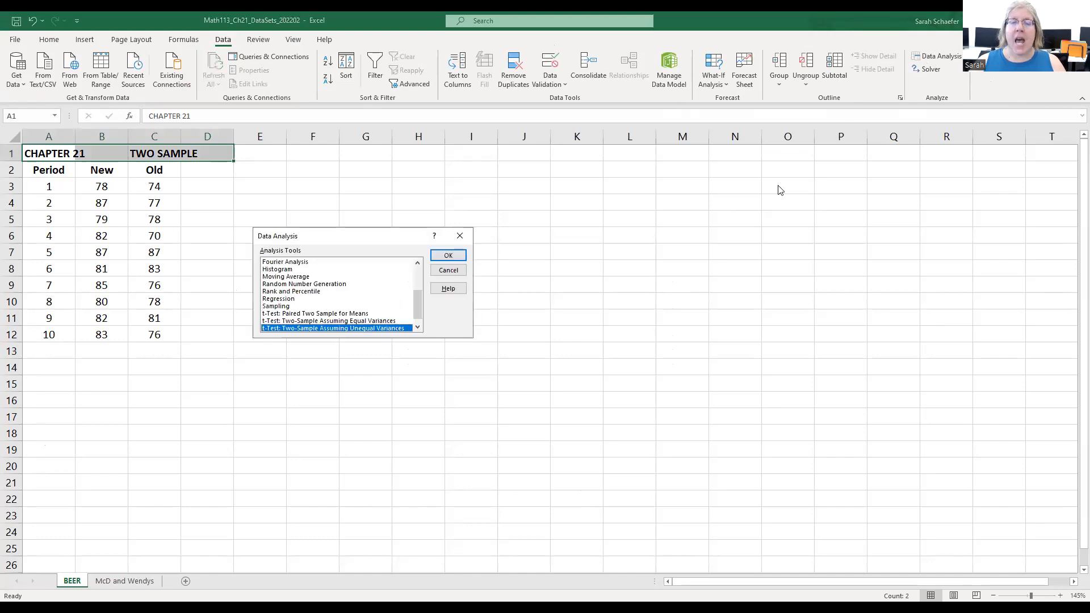
mouse_move(726, 236)
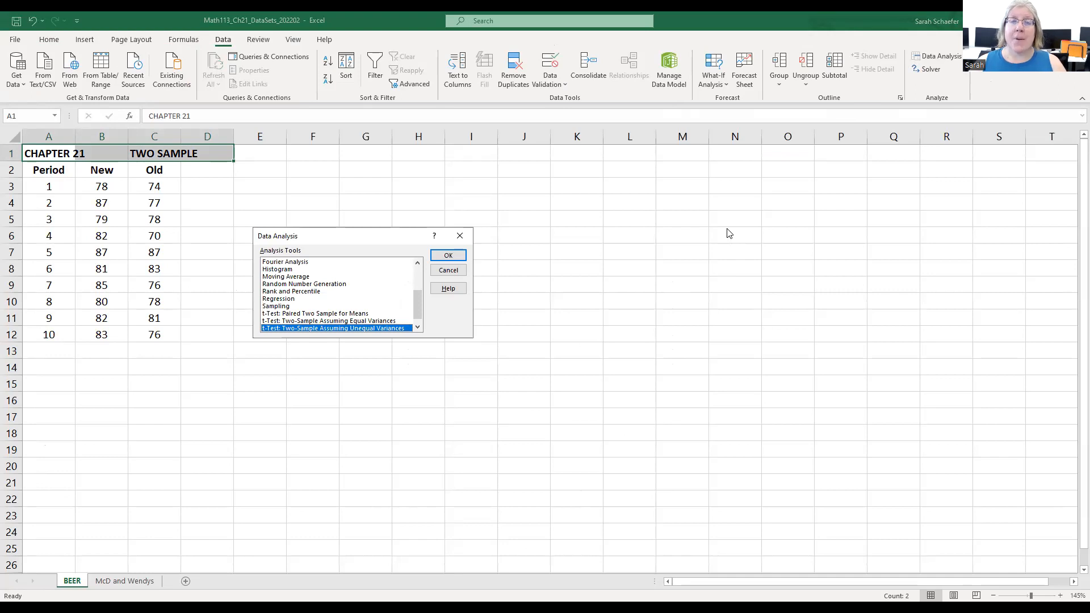
mouse_move(725, 233)
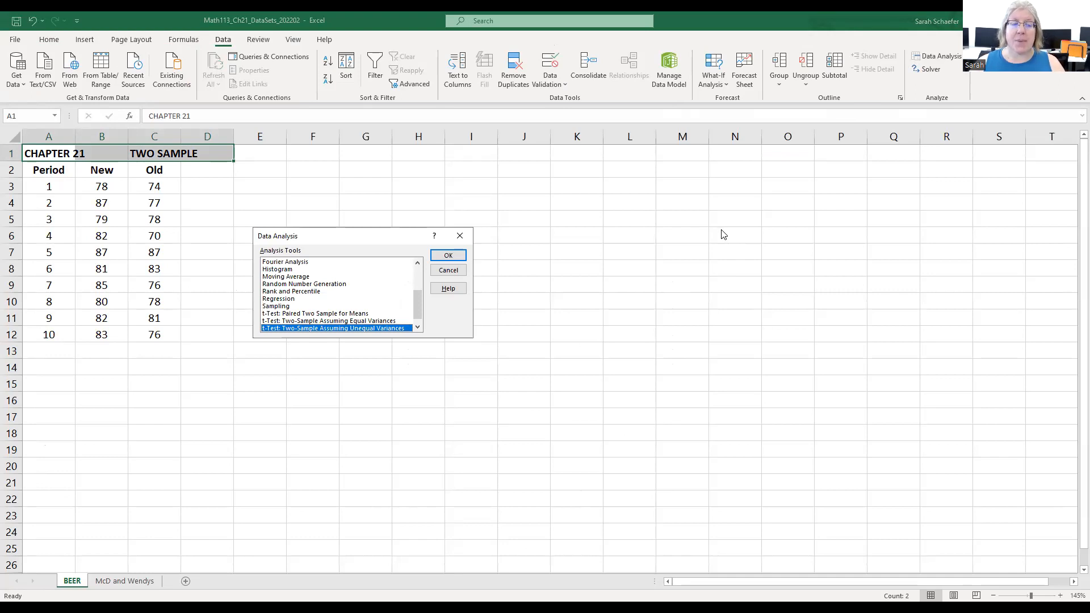
mouse_move(725, 230)
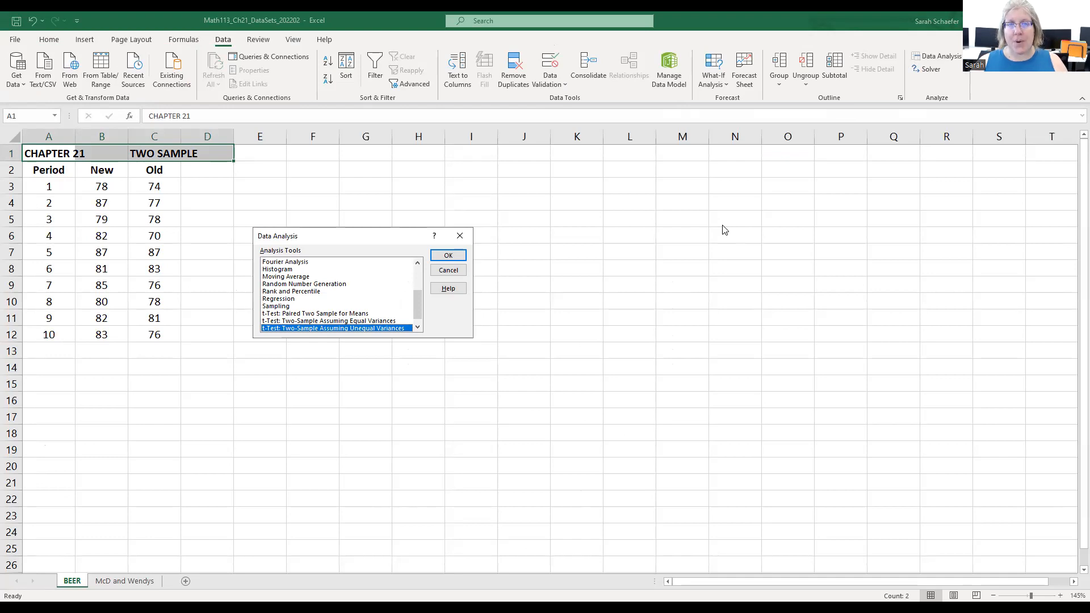
mouse_move(750, 219)
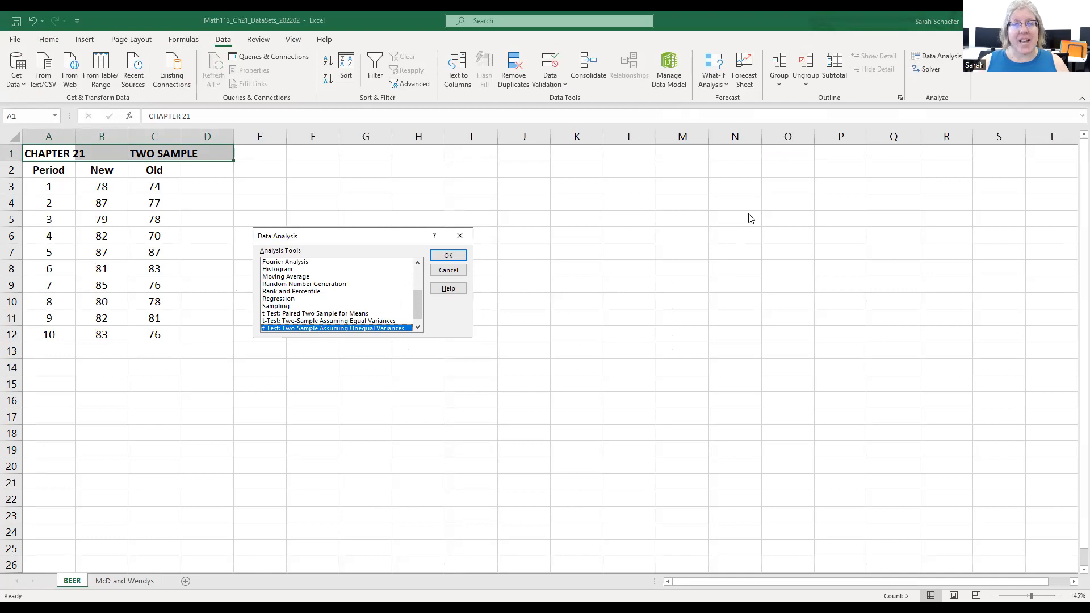
mouse_move(416, 263)
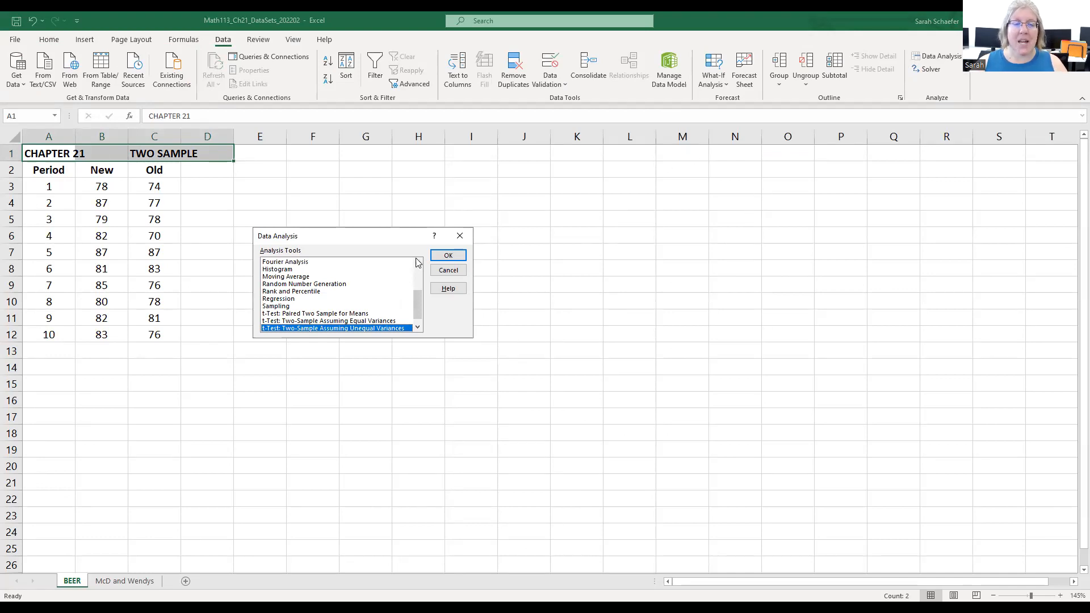
- Run the unequal-variances t-test with New (B3:B12) and Old (C3:C12) as samples
click(448, 255)
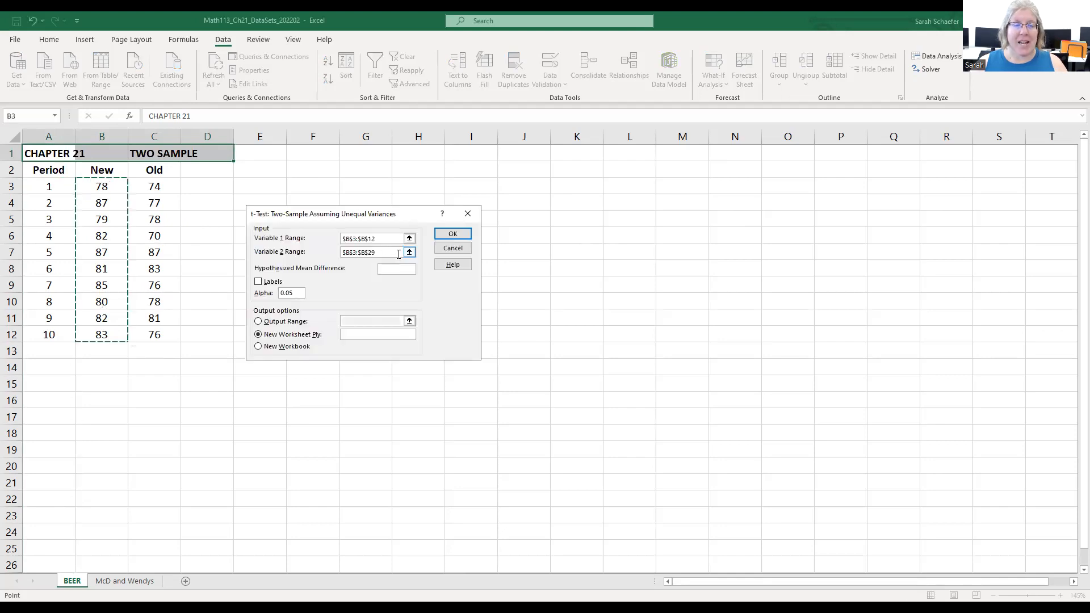
click(408, 252)
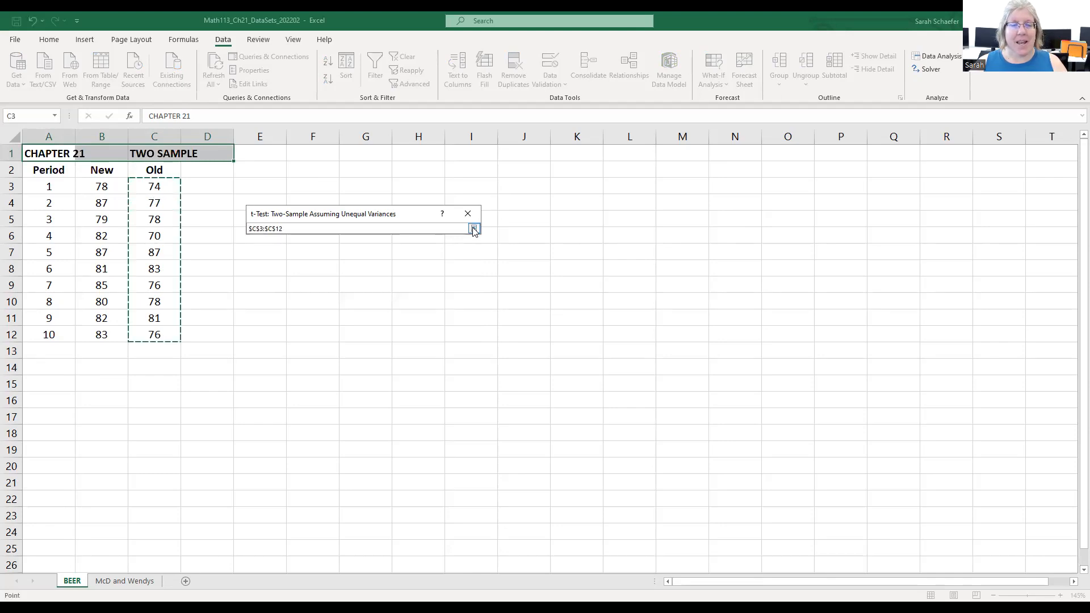
click(474, 229)
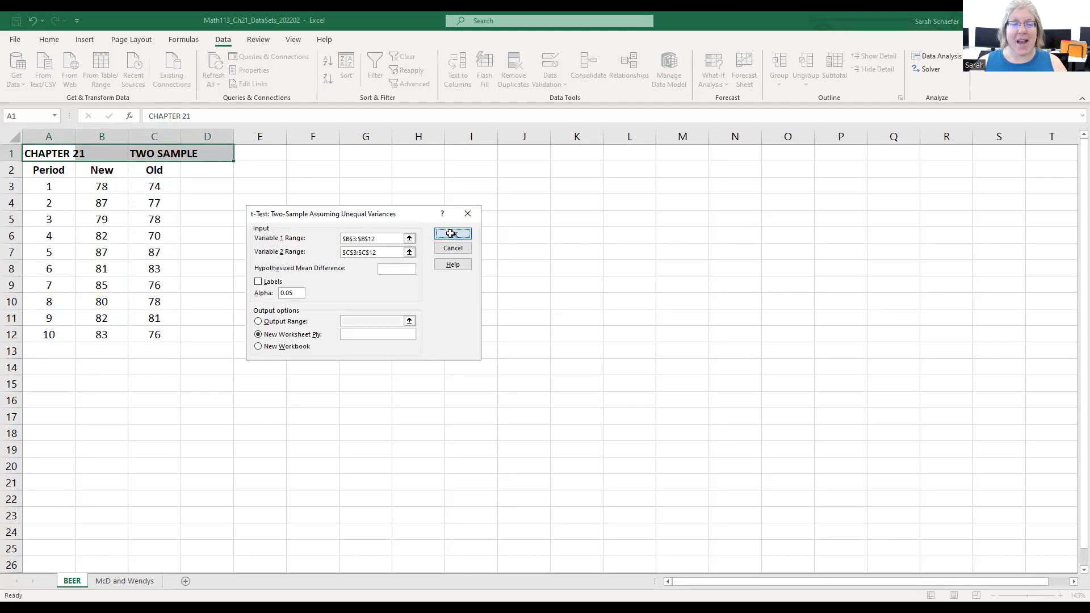
click(452, 233)
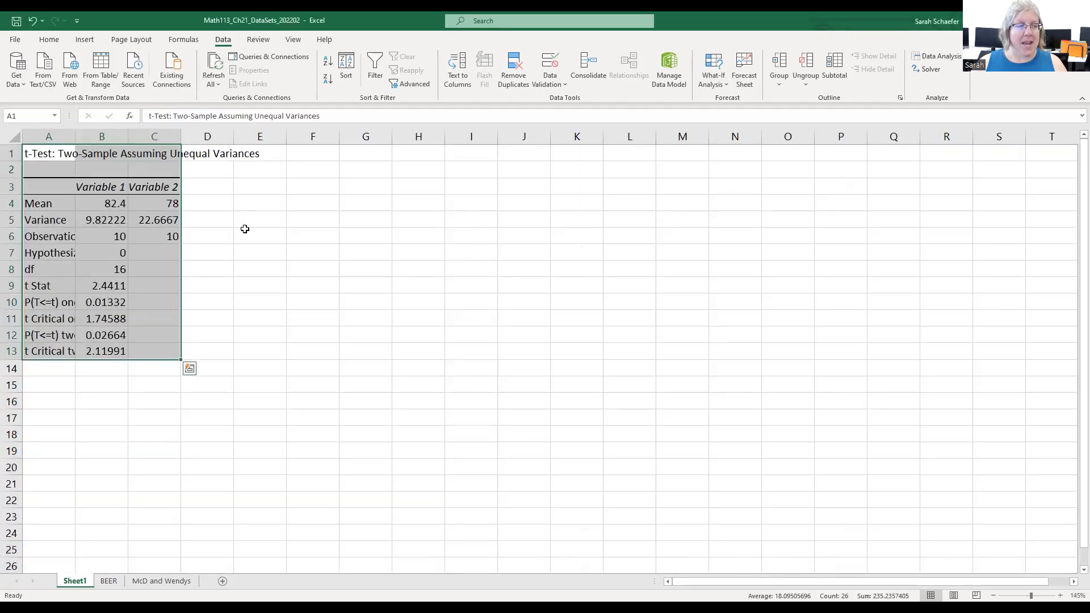
- Widen column A and fill the t Stat and two-tail p-value rows yellow
click(259, 236)
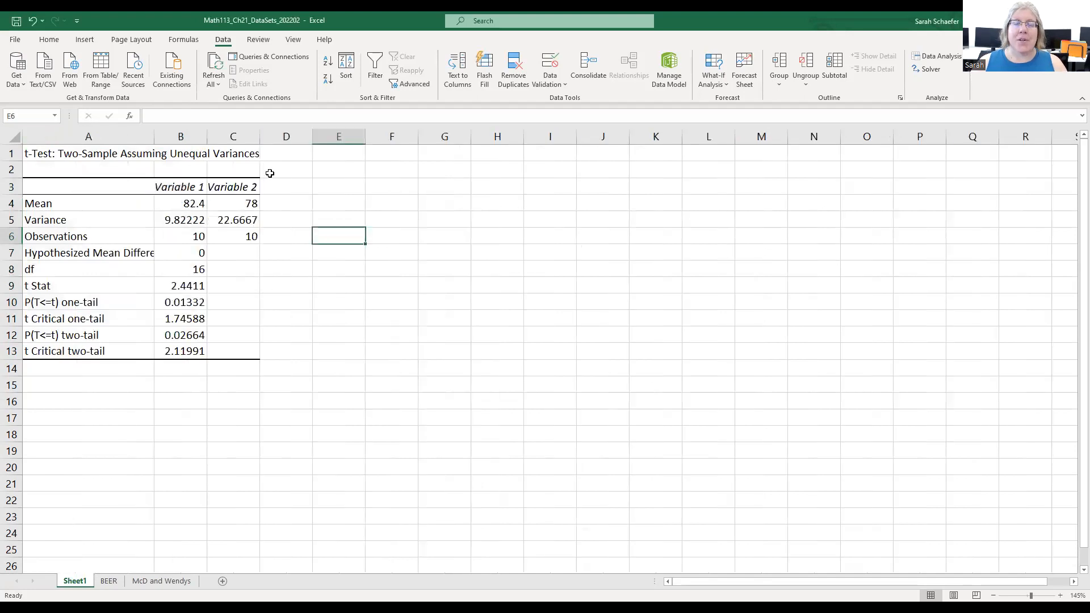
mouse_move(75, 286)
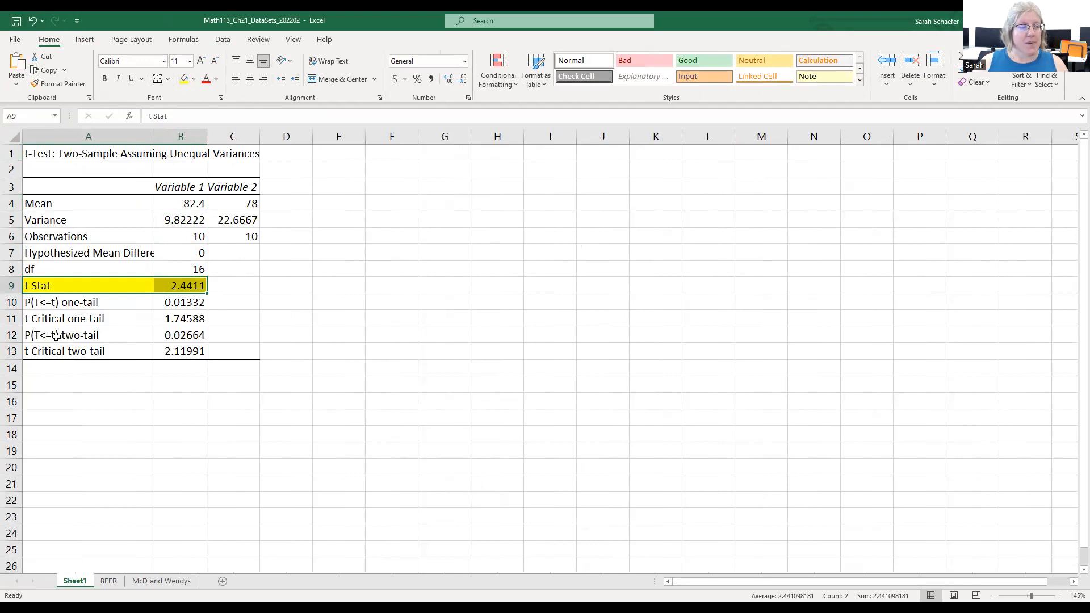
click(59, 335)
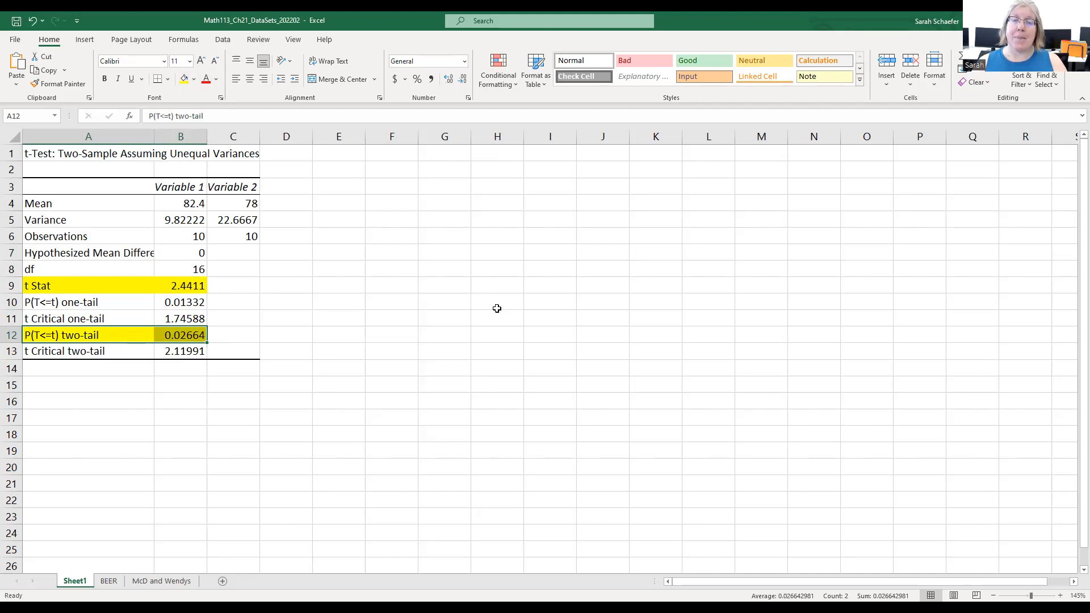
mouse_move(492, 254)
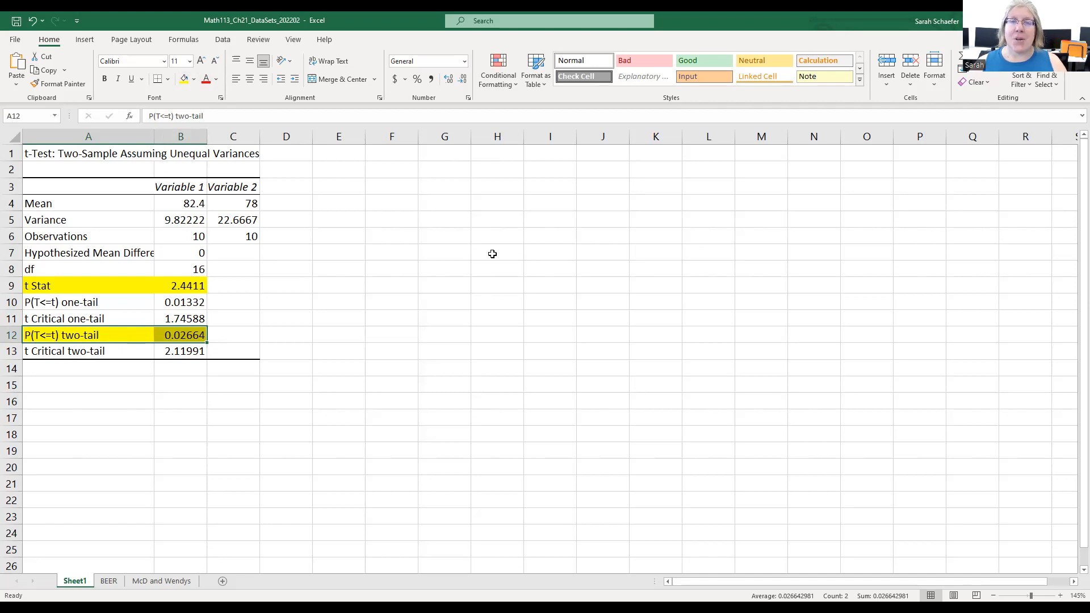
mouse_move(552, 295)
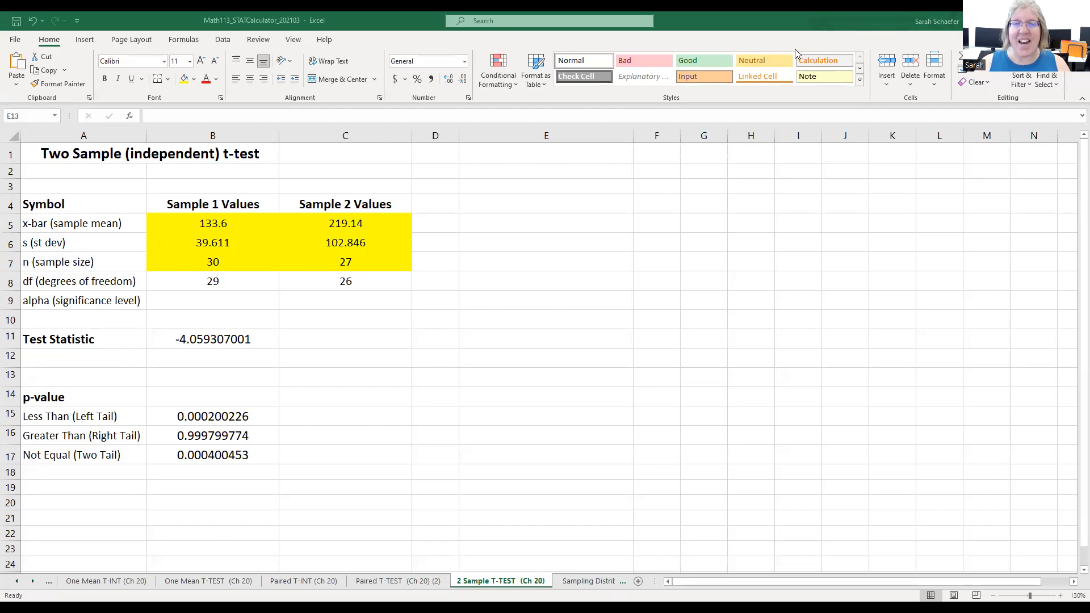
mouse_move(481, 548)
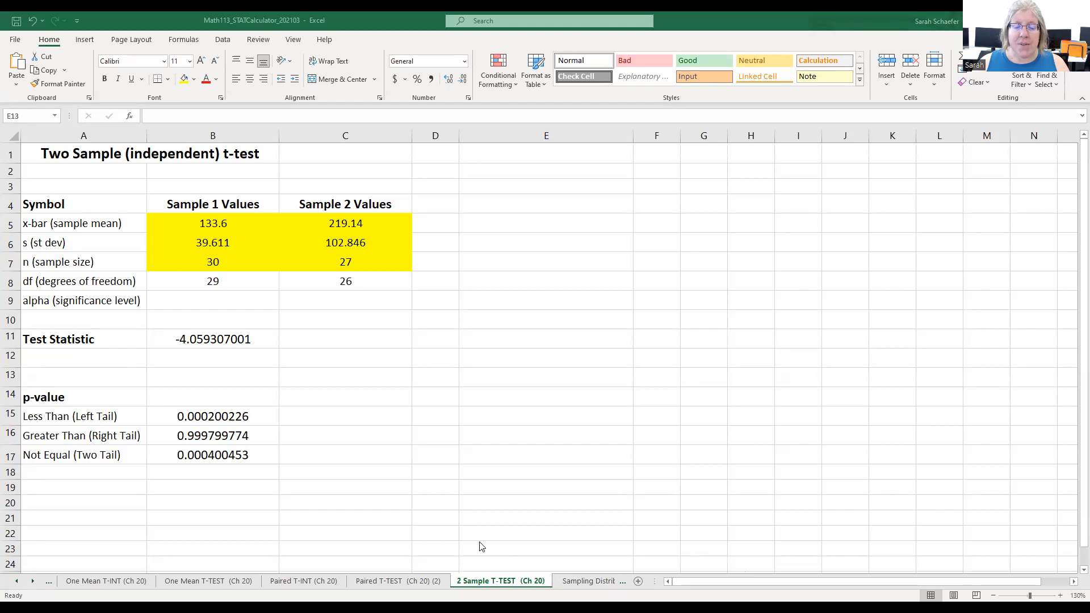
mouse_move(575, 556)
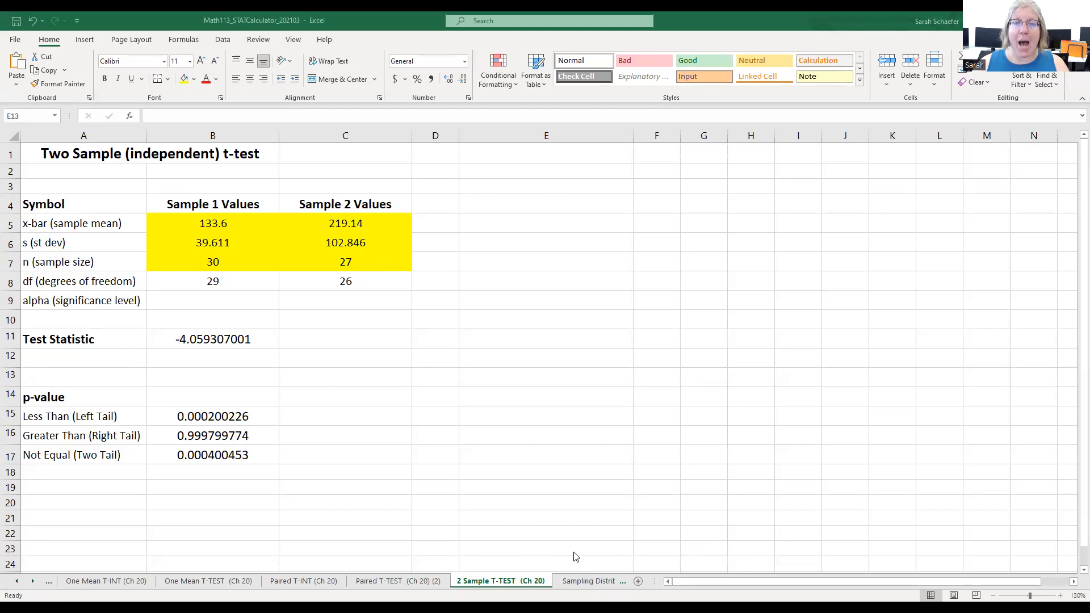
mouse_move(411, 181)
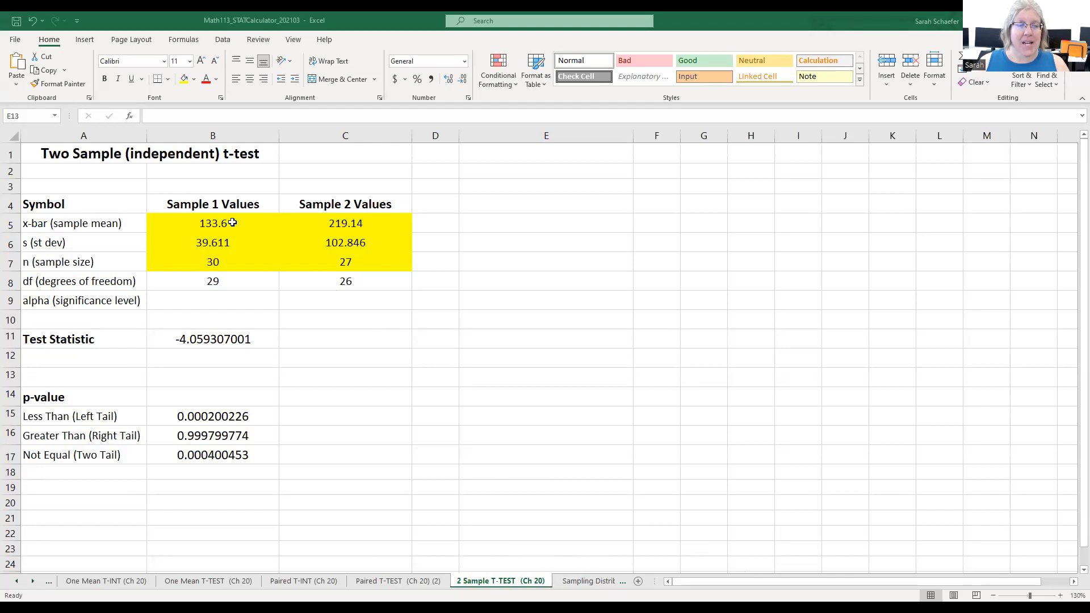
- Enter New line stats (82.4, 3.134, 10) and Old line stats (78, 4.761, 10)
click(212, 223)
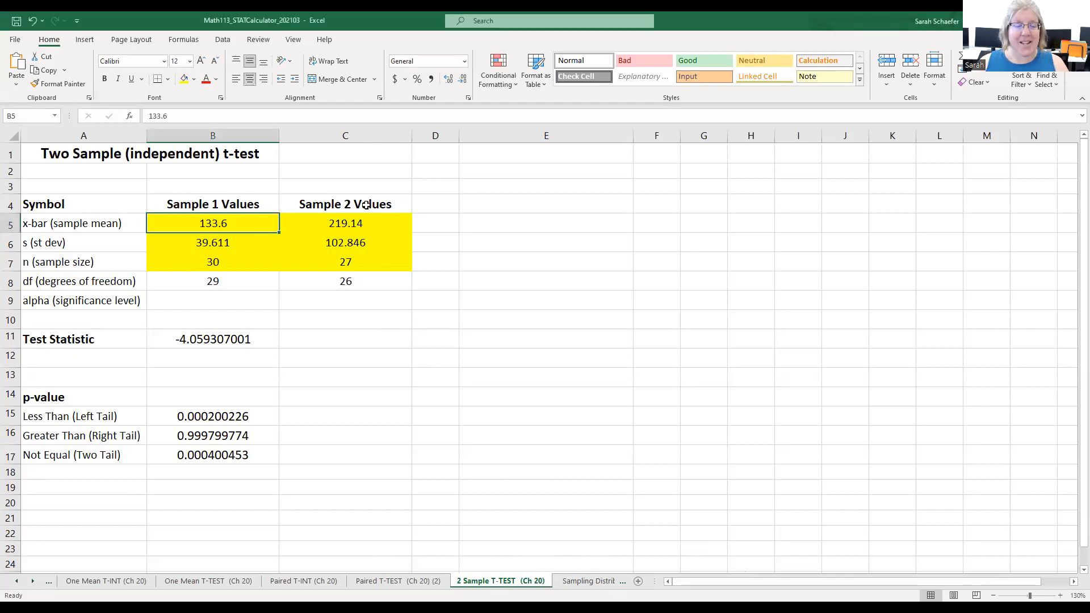
text(84.4)
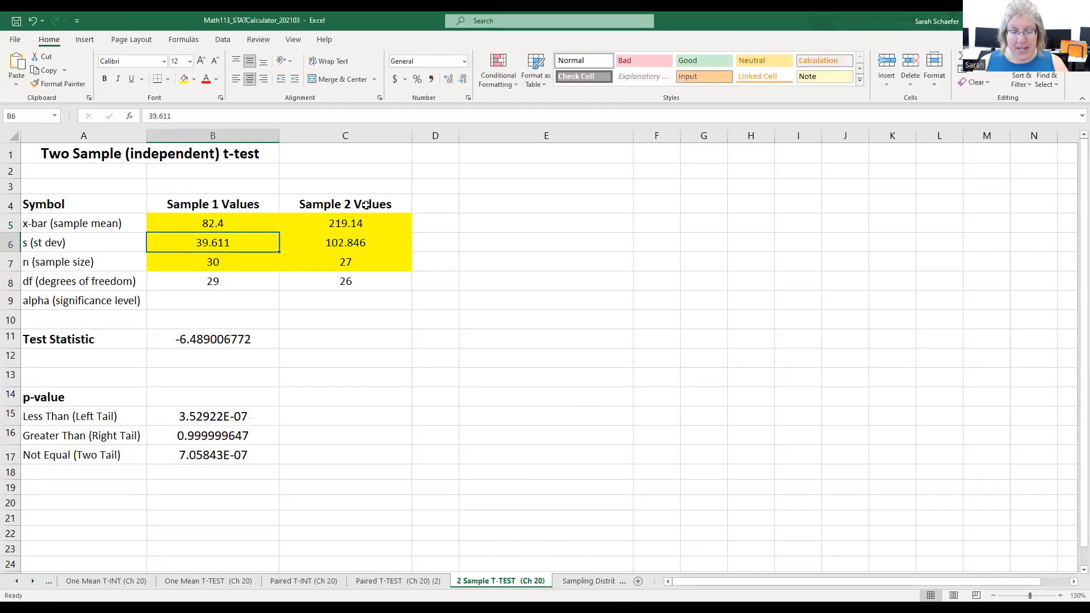
text(3.134)
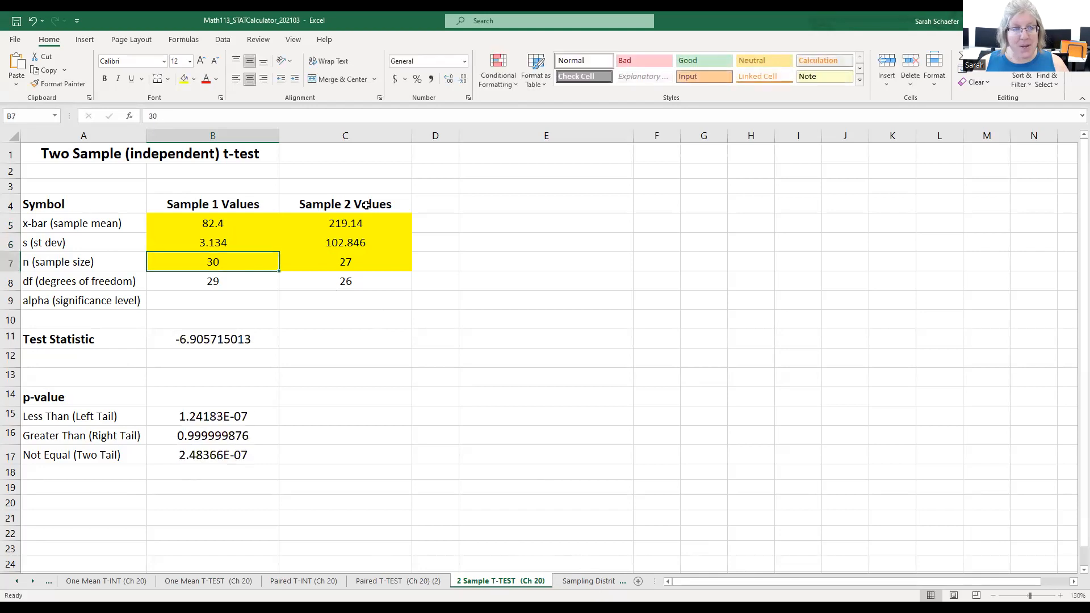
text(10)
click(345, 223)
text(78)
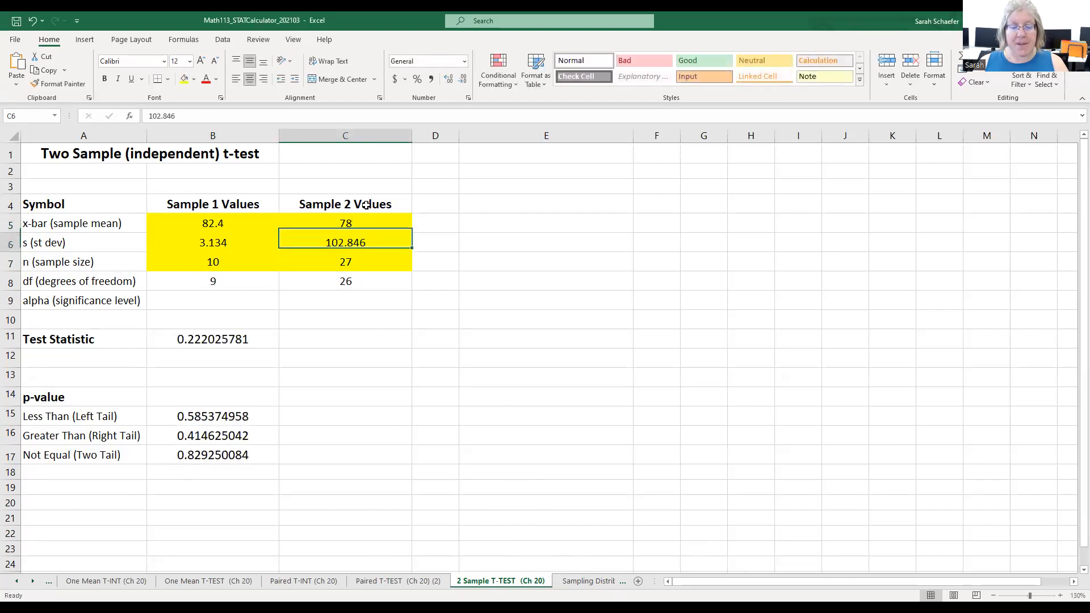
text(4.76)
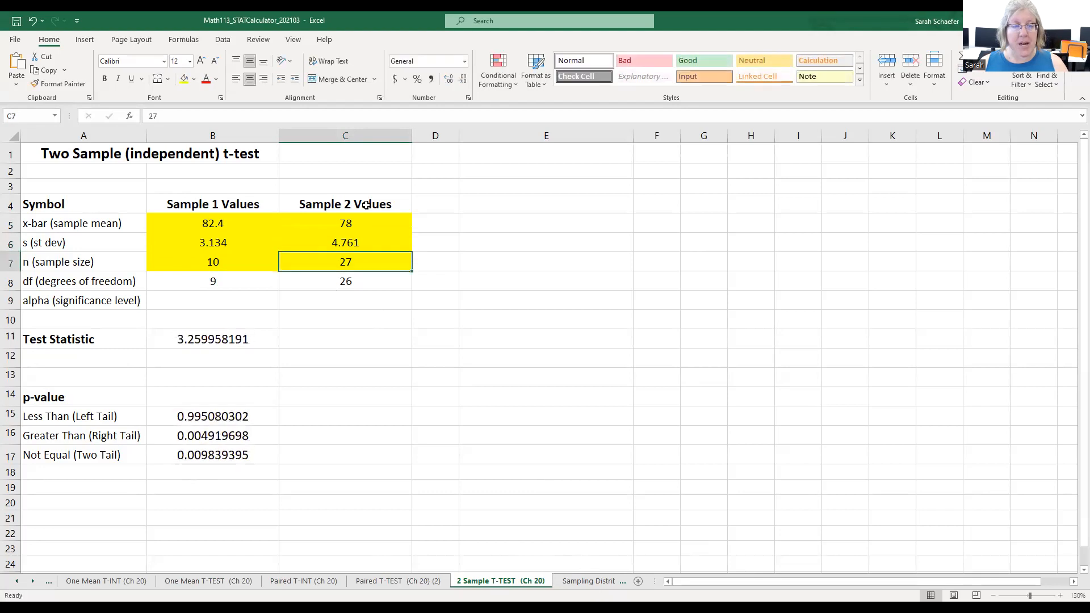
text(10)
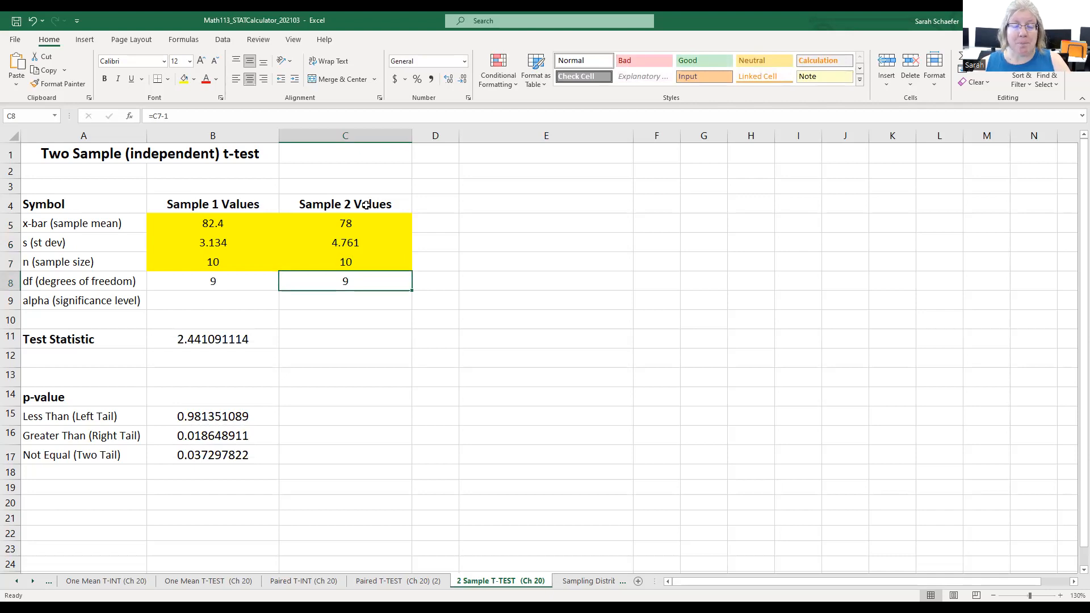
mouse_move(158, 502)
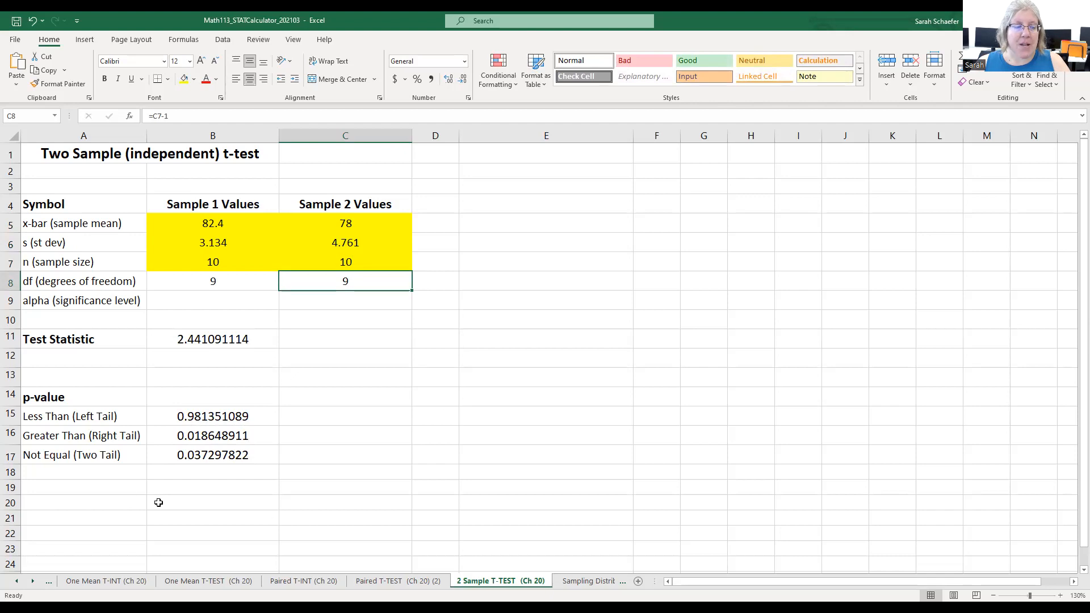